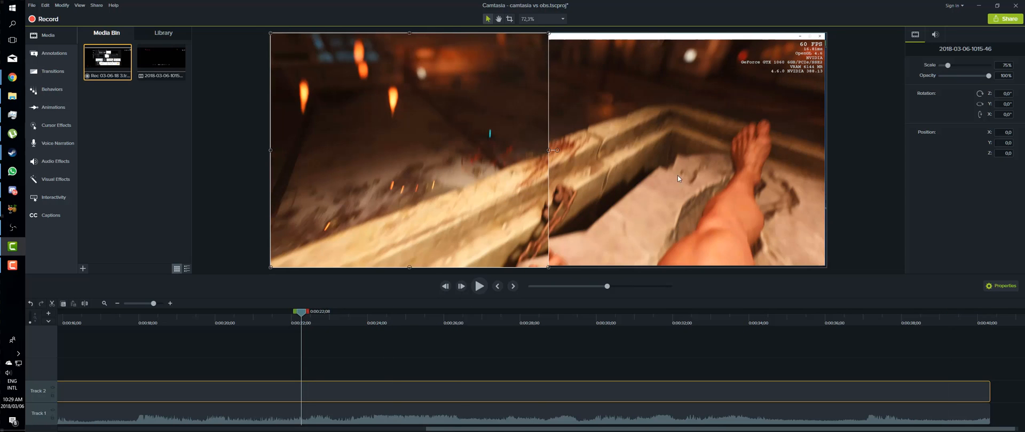
pyautogui.moveTo(712, 170)
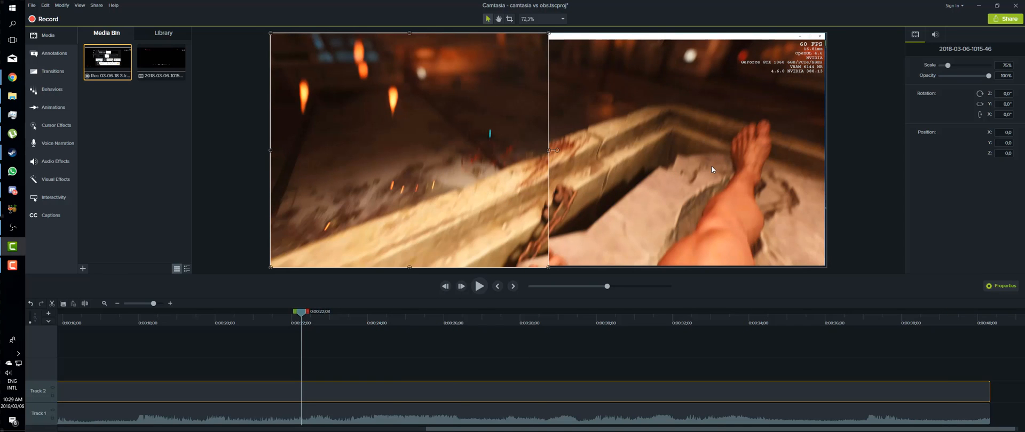
pyautogui.moveTo(719, 148)
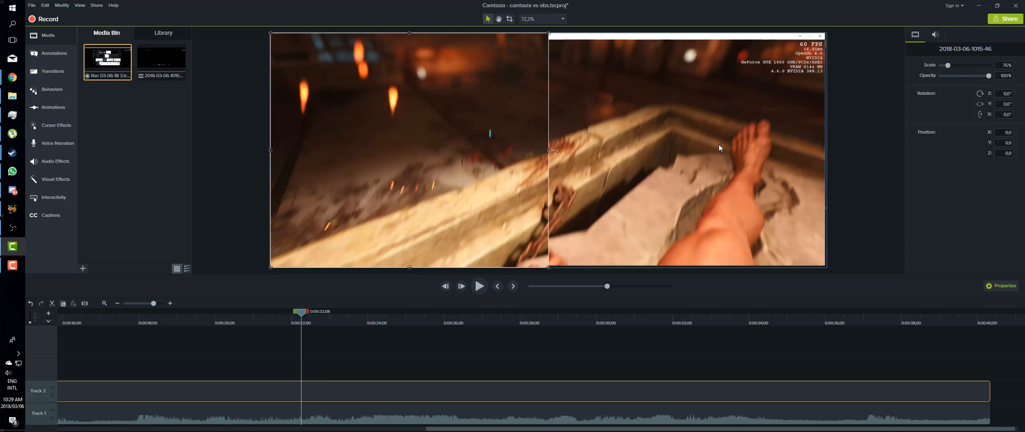
pyautogui.moveTo(422, 154)
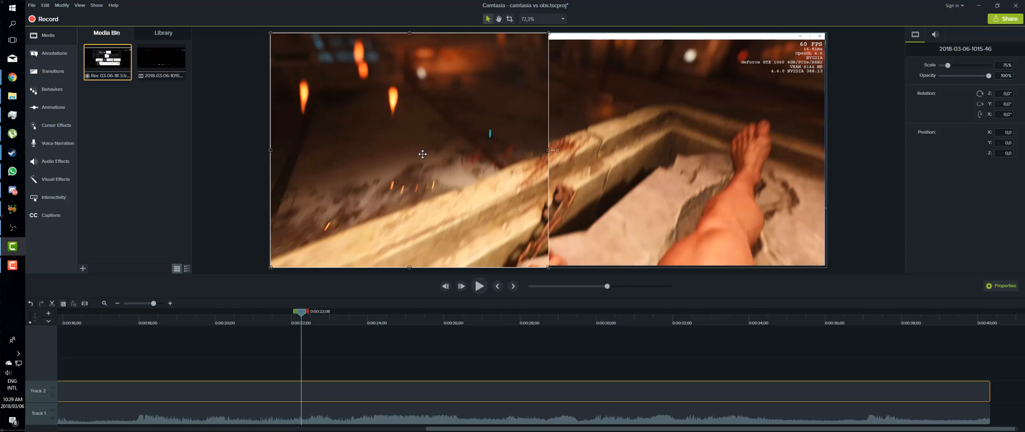
pyautogui.moveTo(735, 108)
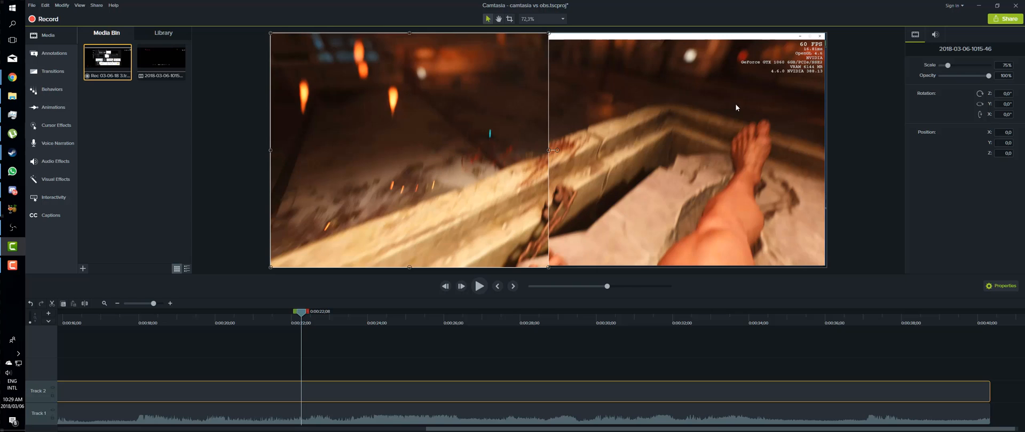
pyautogui.moveTo(739, 54)
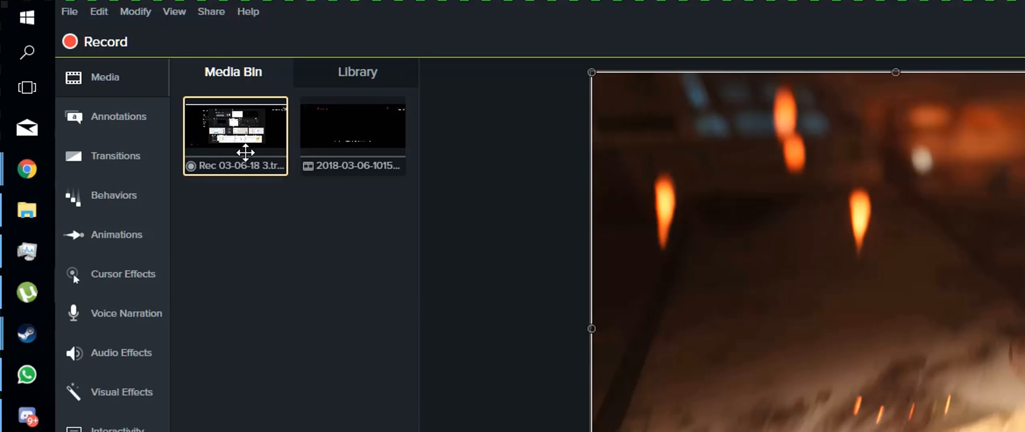
pyautogui.moveTo(252, 244)
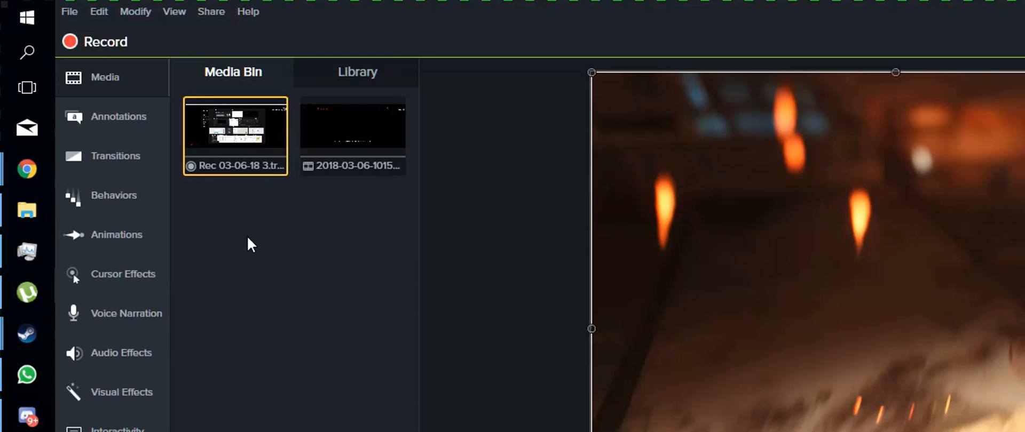
pyautogui.moveTo(239, 154)
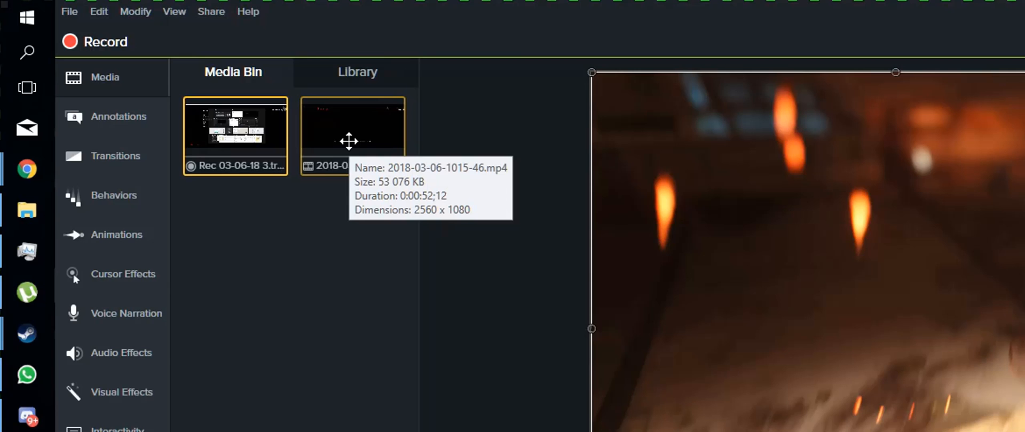
pyautogui.moveTo(353, 136)
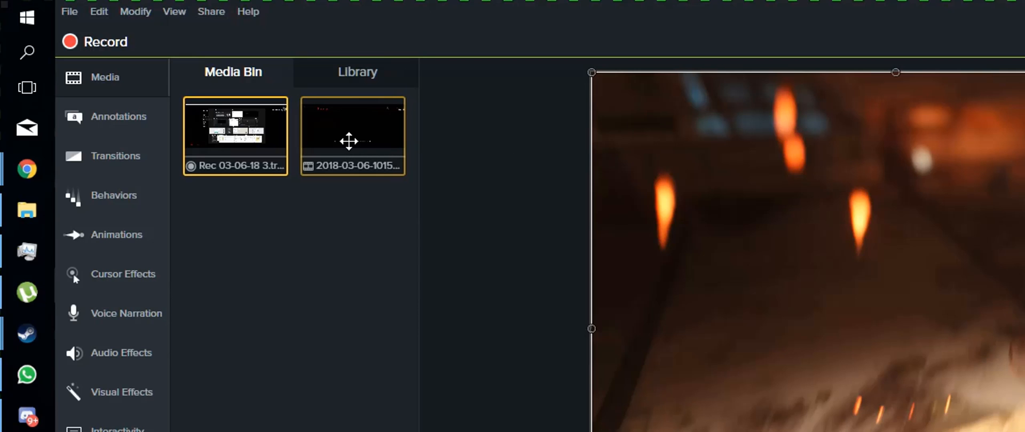
pyautogui.moveTo(247, 137)
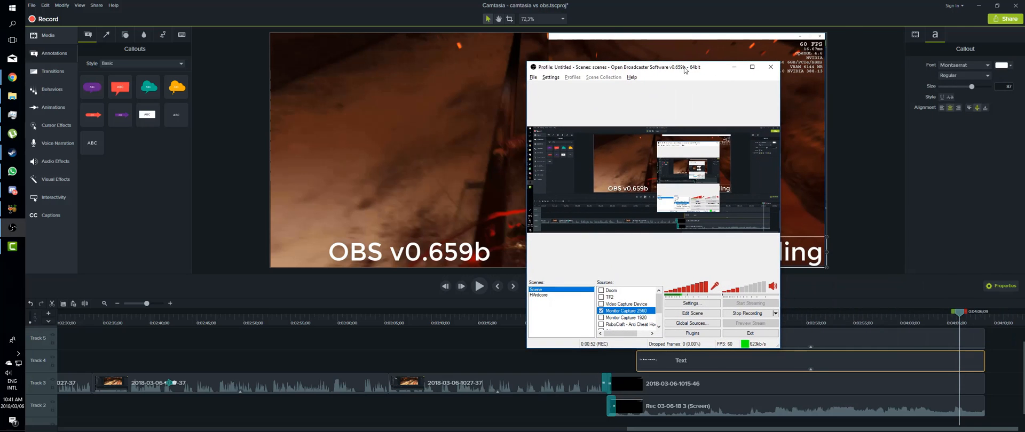
# - Move the OBS window aside by its title bar and bring up a context menu over the preview
pyautogui.moveTo(653, 66); pyautogui.dragTo(555, 66)
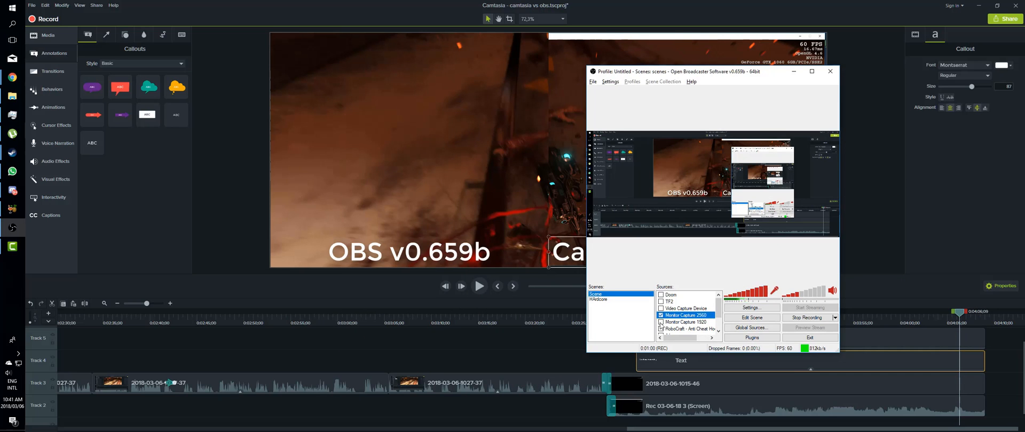
pyautogui.rightClick(683, 322)
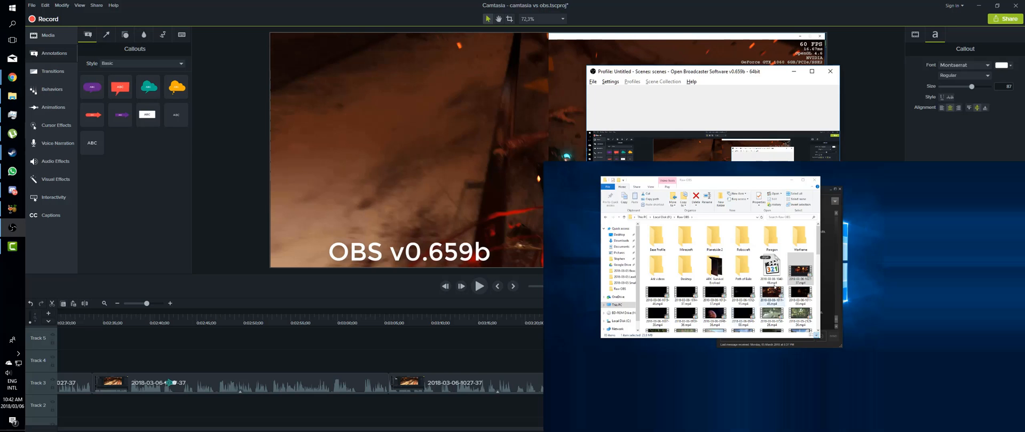
pyautogui.click(798, 273)
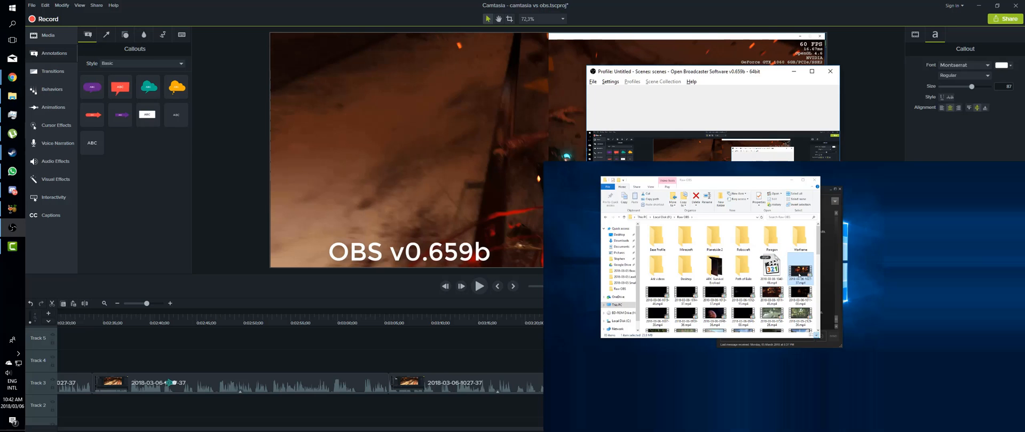